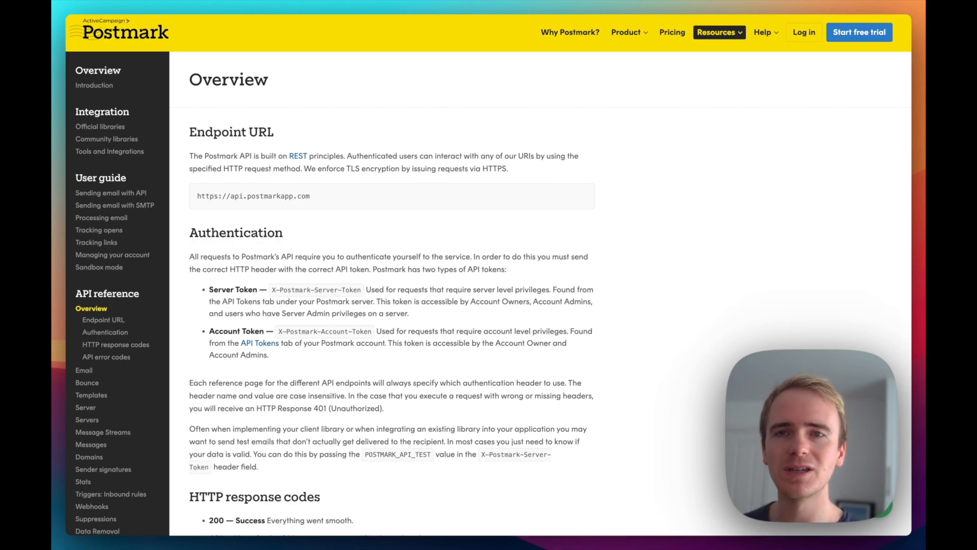
mouse_move(417, 236)
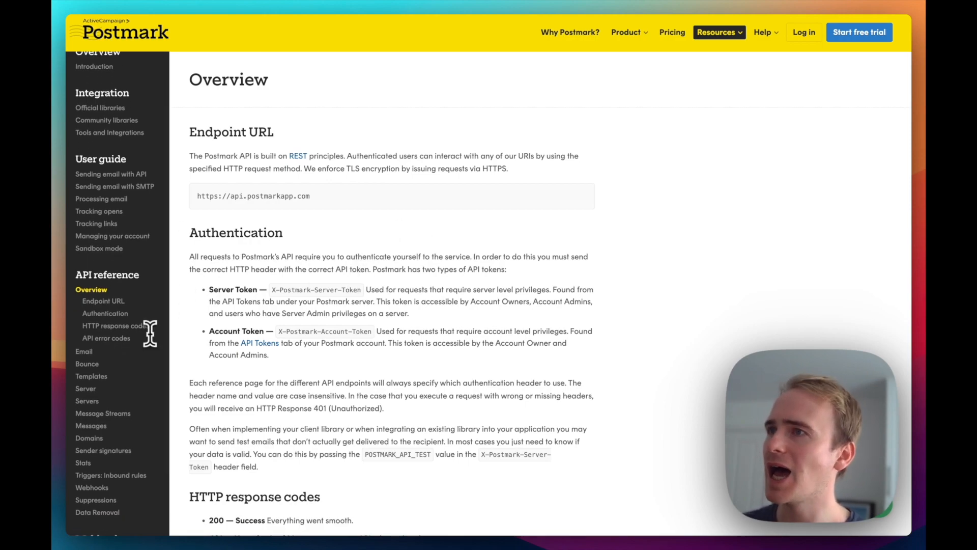
Go from Postmark's Domains API reference to Google's OAuth verification documentation via the Bubble forum post.
scroll(down, 3)
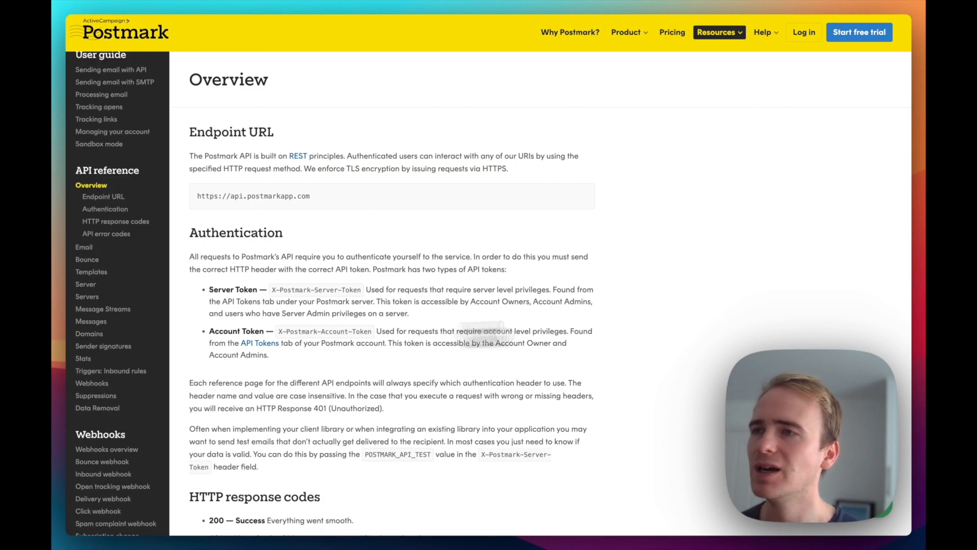
click(89, 333)
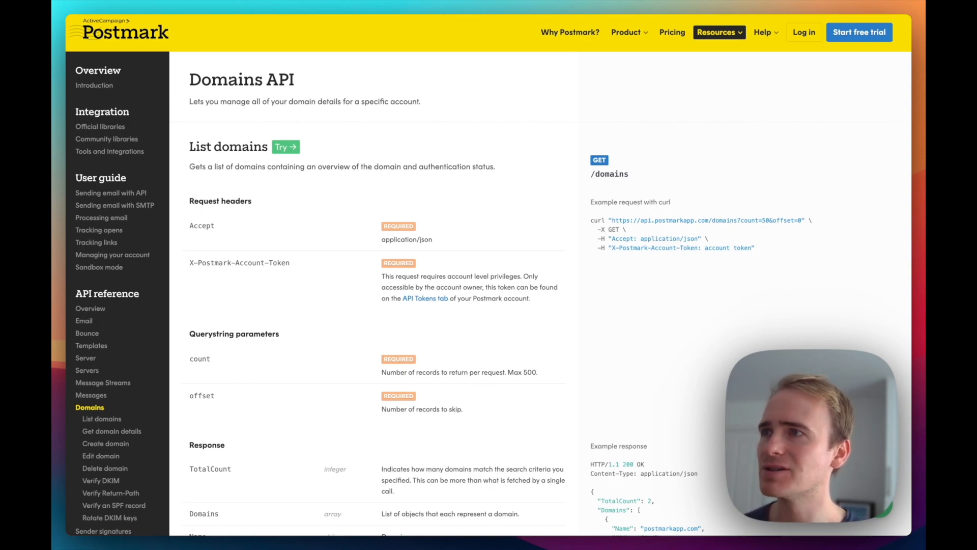
mouse_move(383, 228)
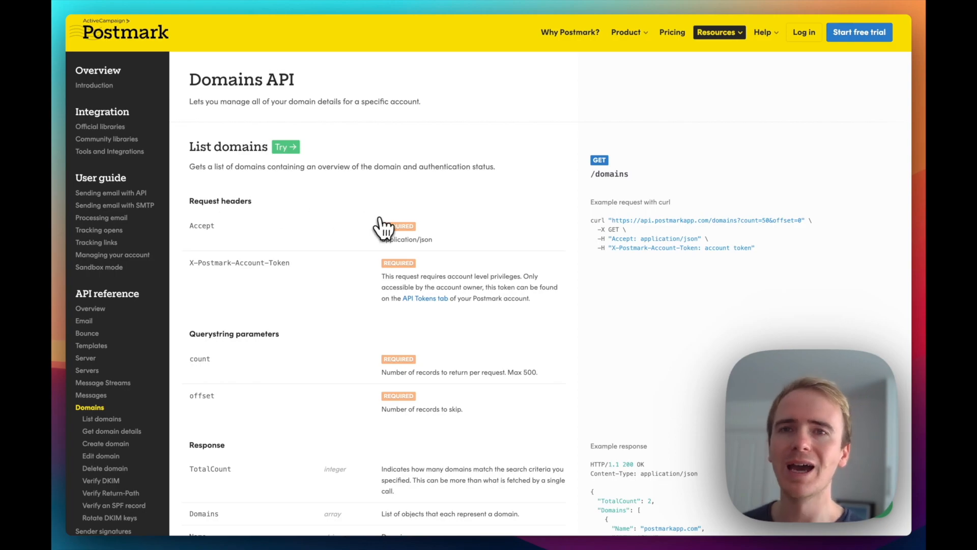
mouse_move(383, 228)
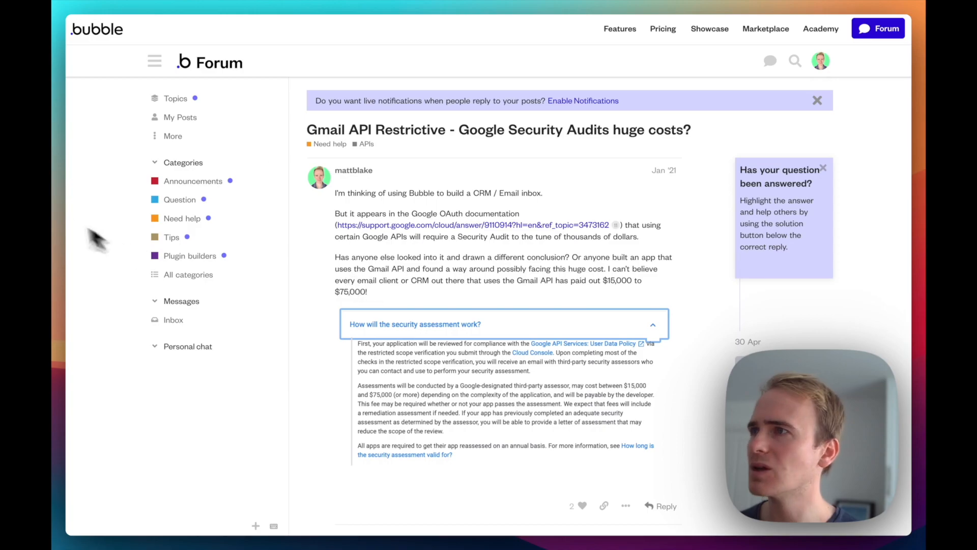
click(470, 225)
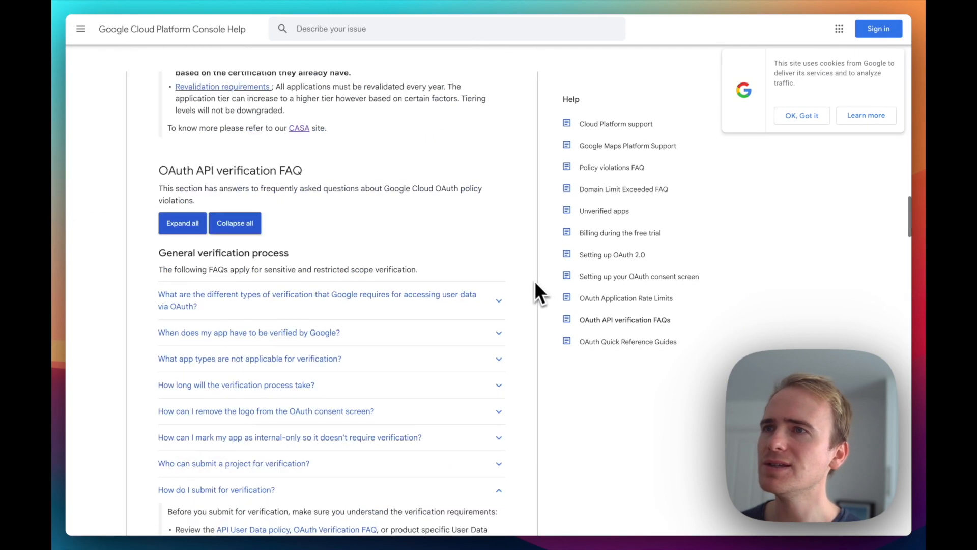
Open the OAuth API verification FAQs and read past restricted scopes to Security assessment.
click(624, 320)
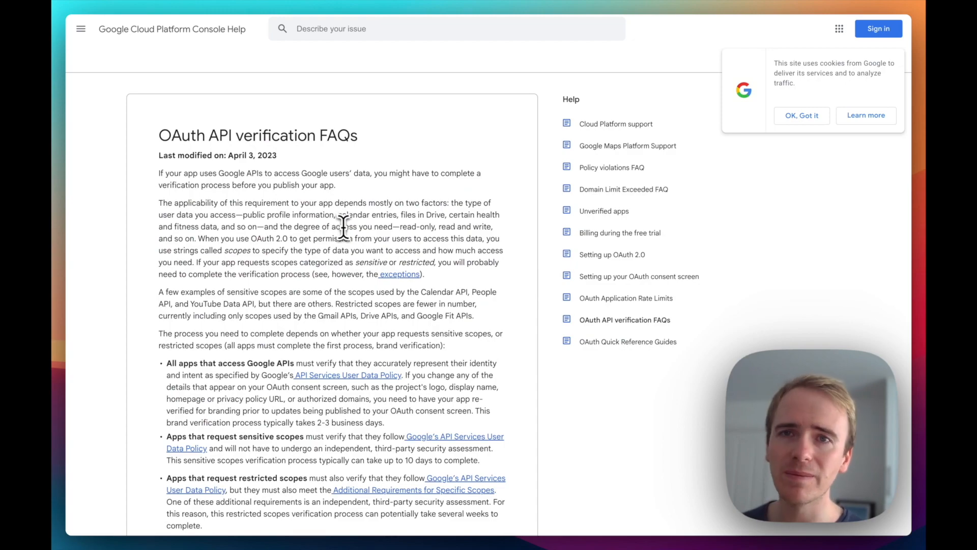
scroll(down, 3)
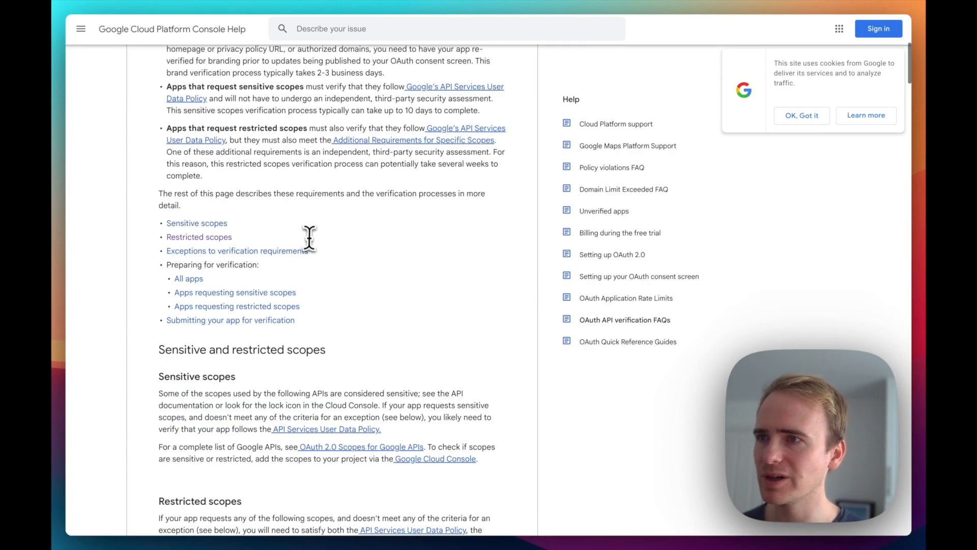
scroll(down, 3)
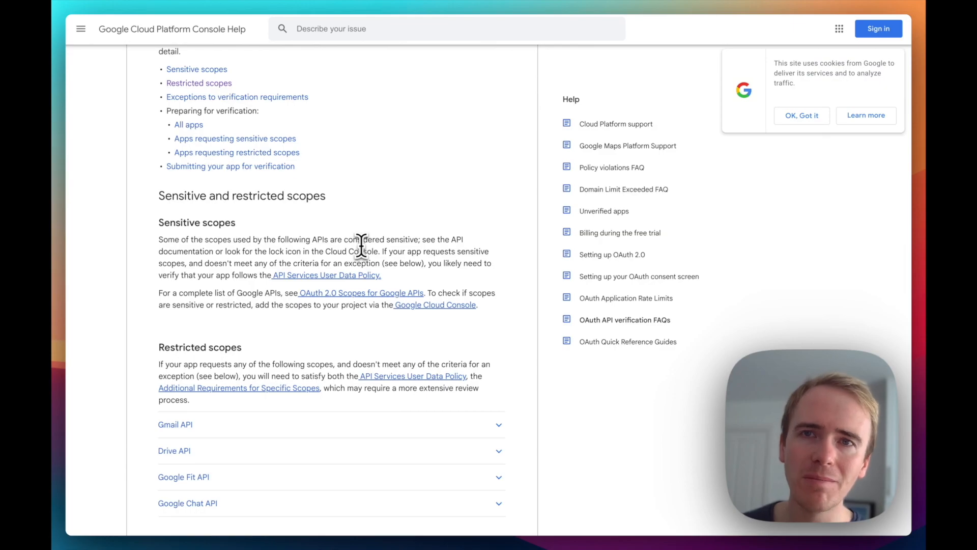
scroll(down, 3)
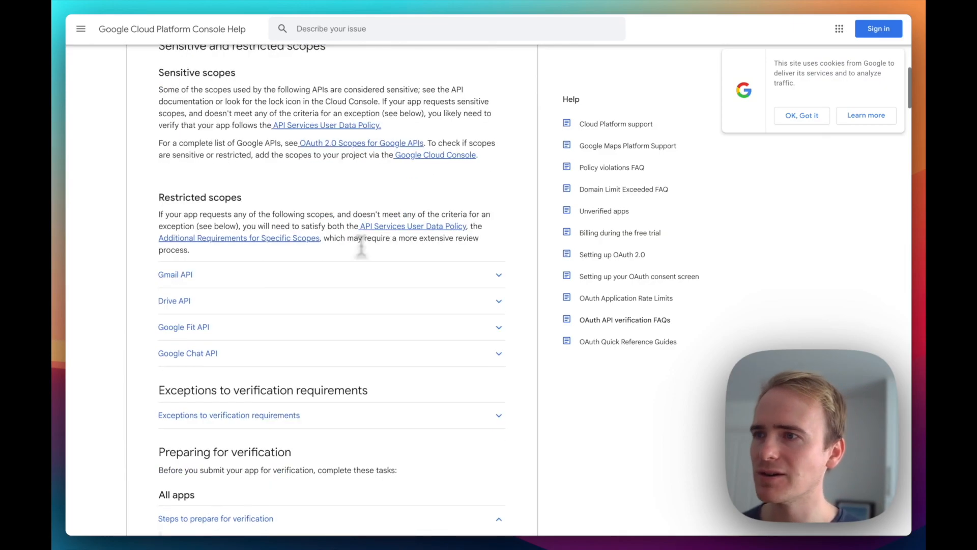
scroll(down, 3)
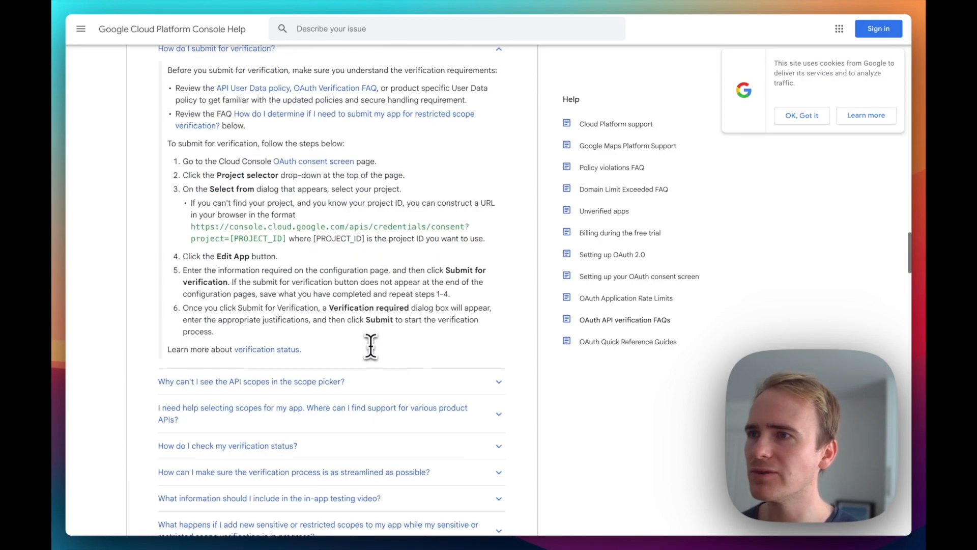
scroll(down, 3)
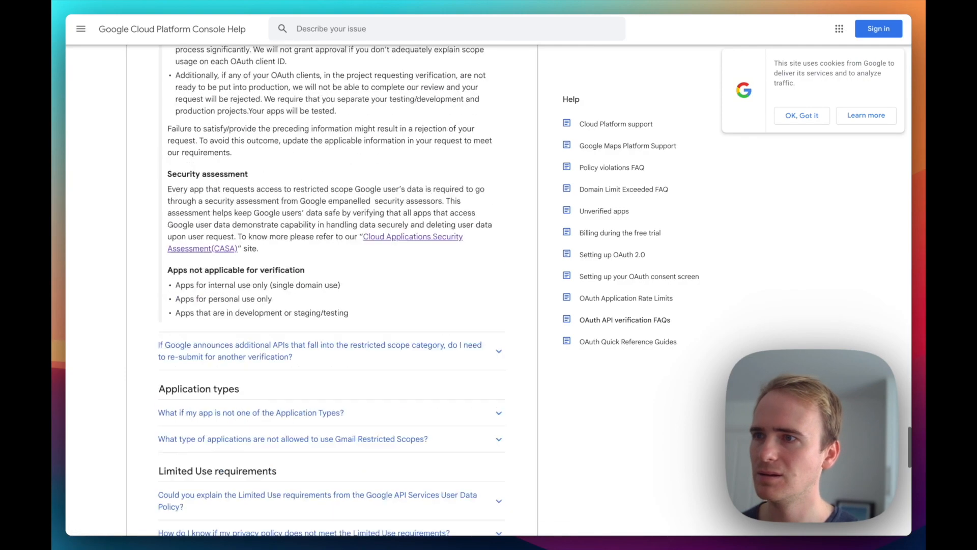
scroll(up, 3)
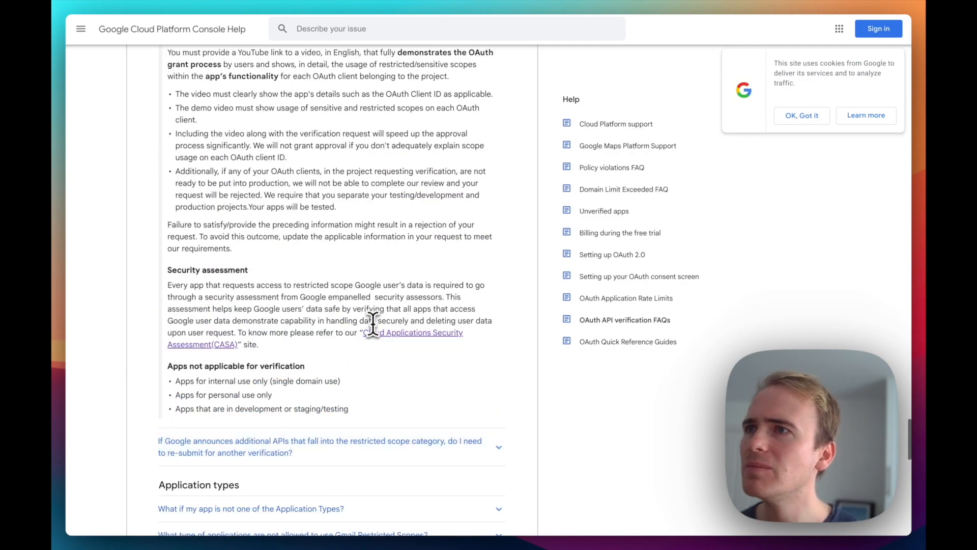
scroll(down, 3)
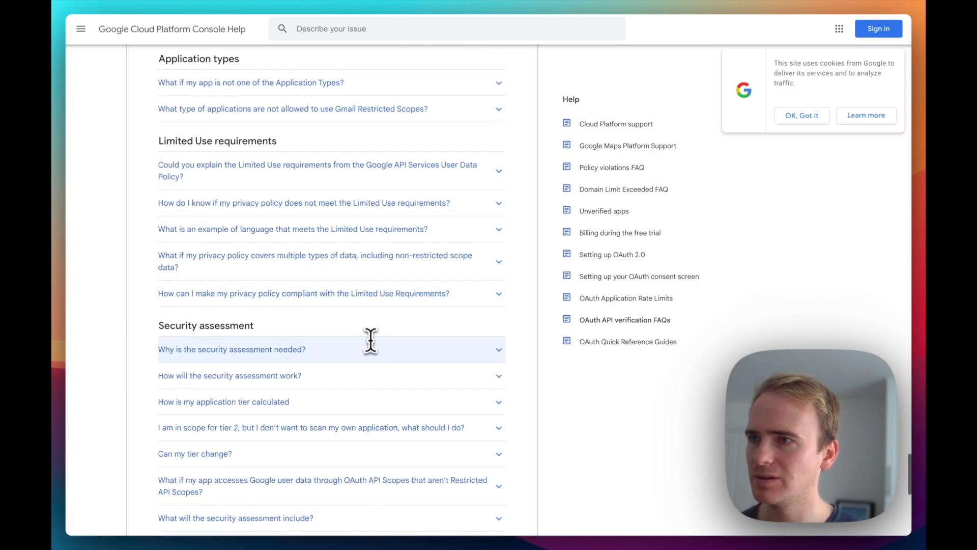
Scroll to the security assessment fee answer and zoom the page out.
scroll(down, 3)
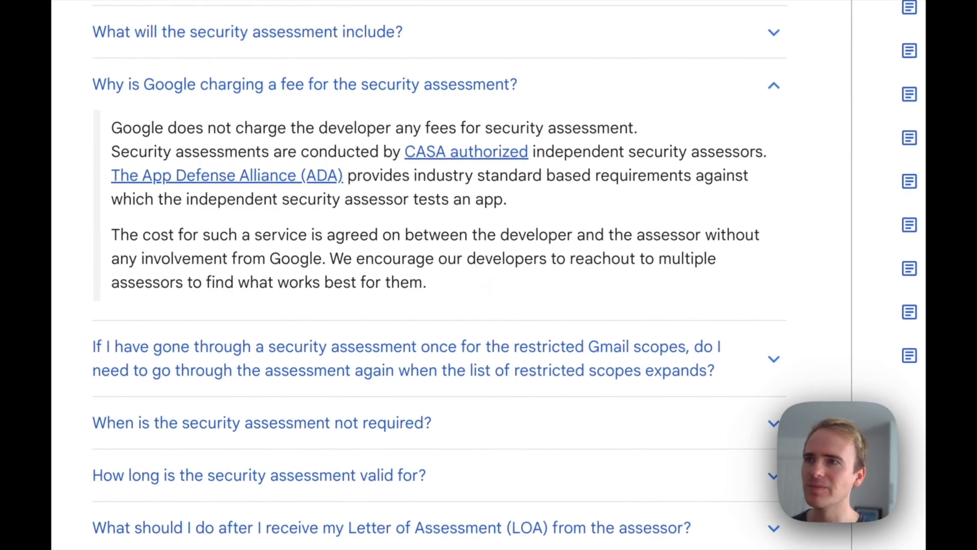
key(ctrl+minus)
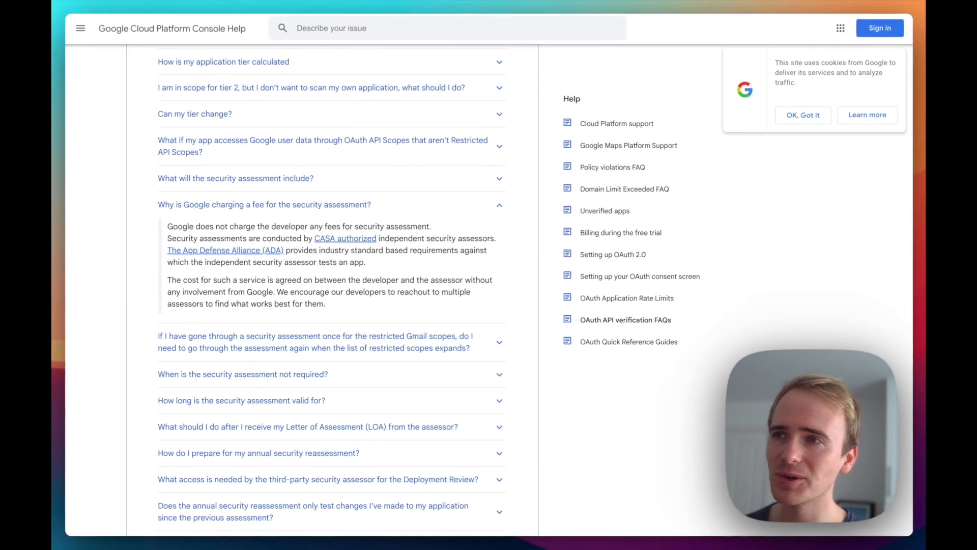